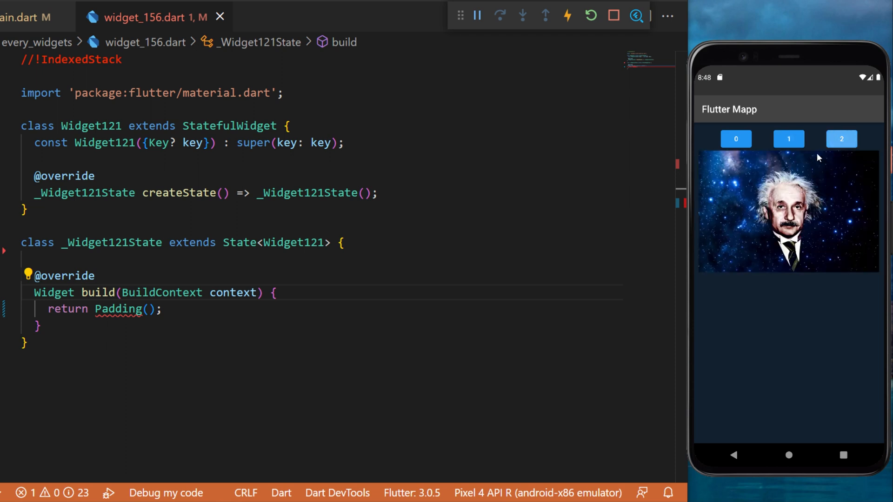
# Declare int index = 0; and start a Row for the buttons inside the padded Column
pyautogui.click(842, 138)
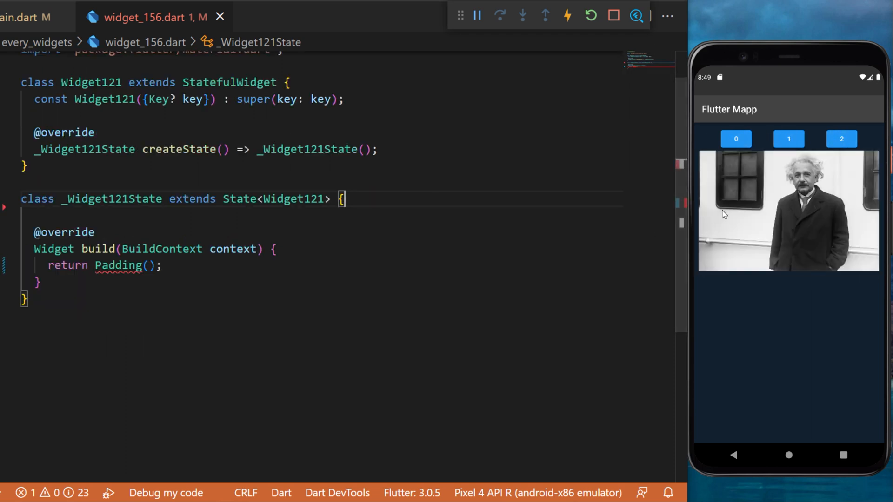
pyautogui.write('int index = 0;')
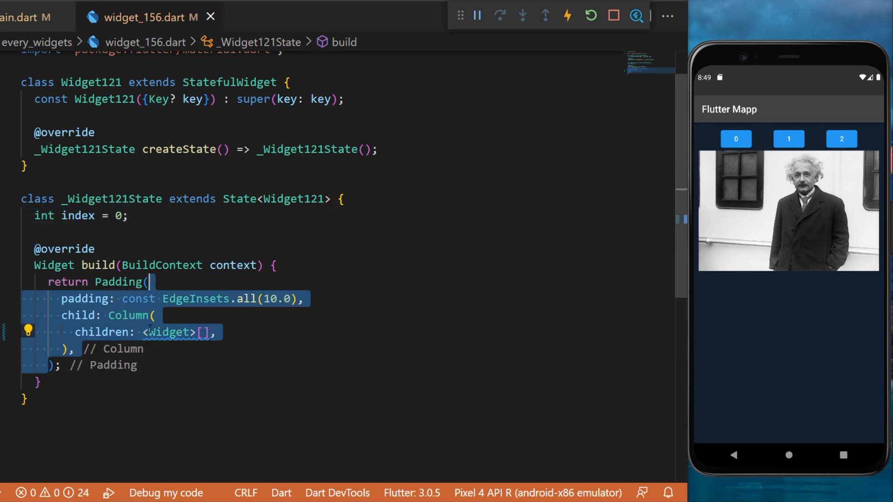
pyautogui.click(245, 319)
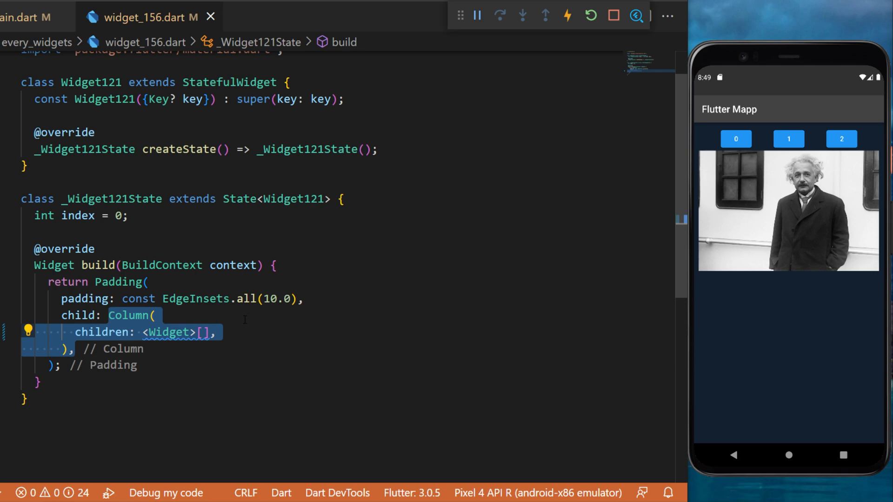
pyautogui.write('Row(),')
pyautogui.write("child: const Text('0'),")
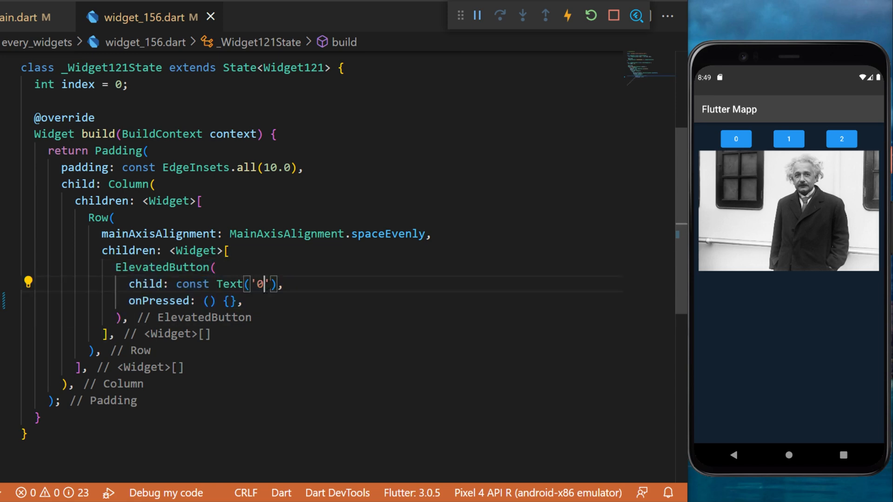
# Give buttons 0, 1 and 2 setState handlers assigning index to their own number
pyautogui.click(735, 138)
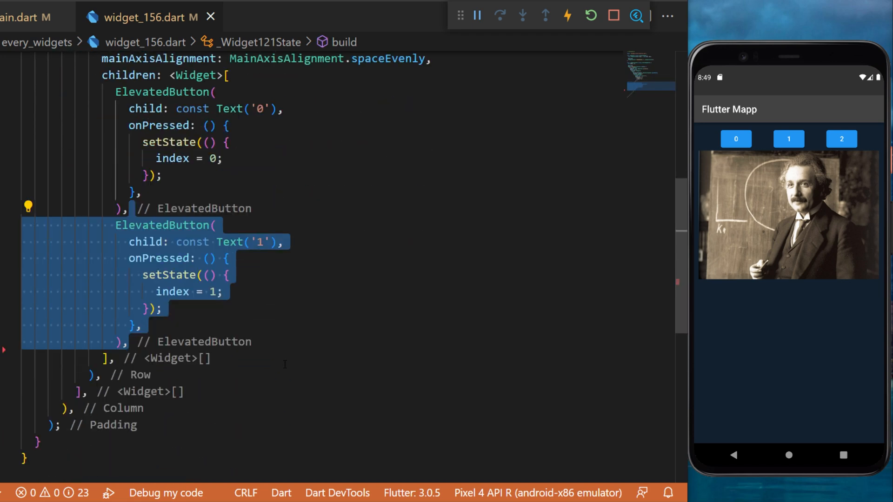
pyautogui.scroll(-3)
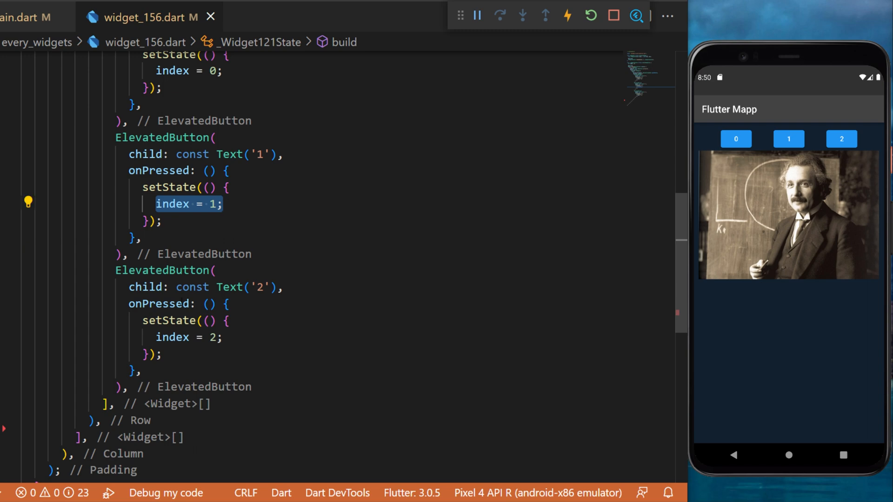
pyautogui.click(188, 337)
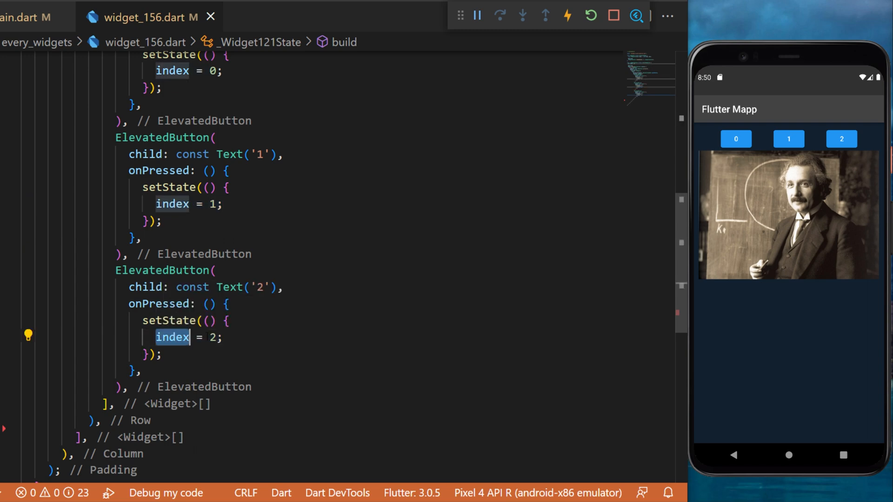
pyautogui.scroll(-3)
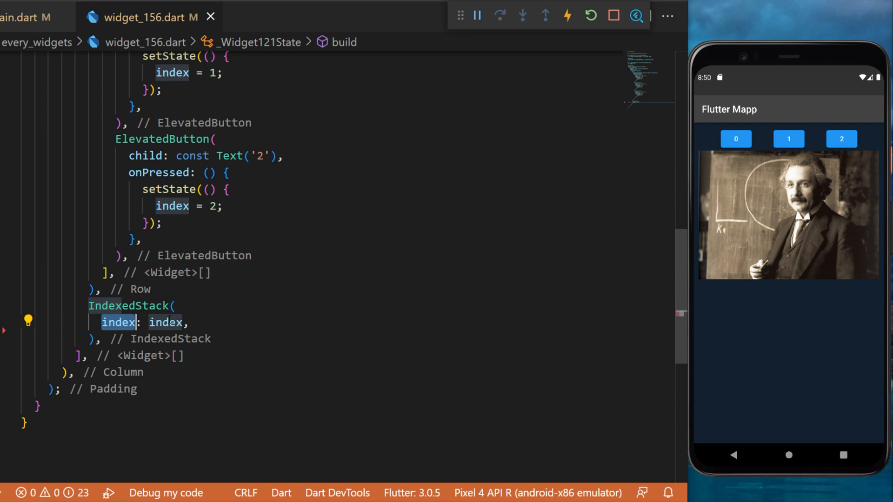
pyautogui.moveTo(166, 322)
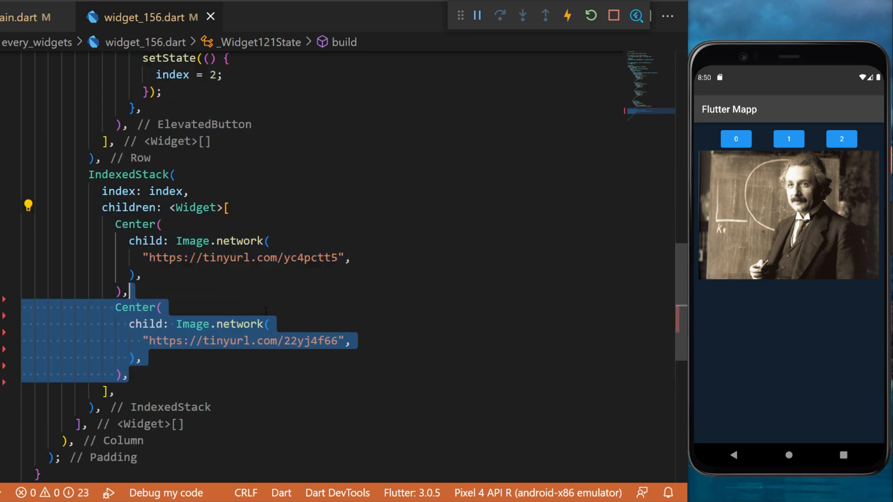
# Hot reload and tap button 1 so the emulator shows the second Einstein image
pyautogui.click(788, 139)
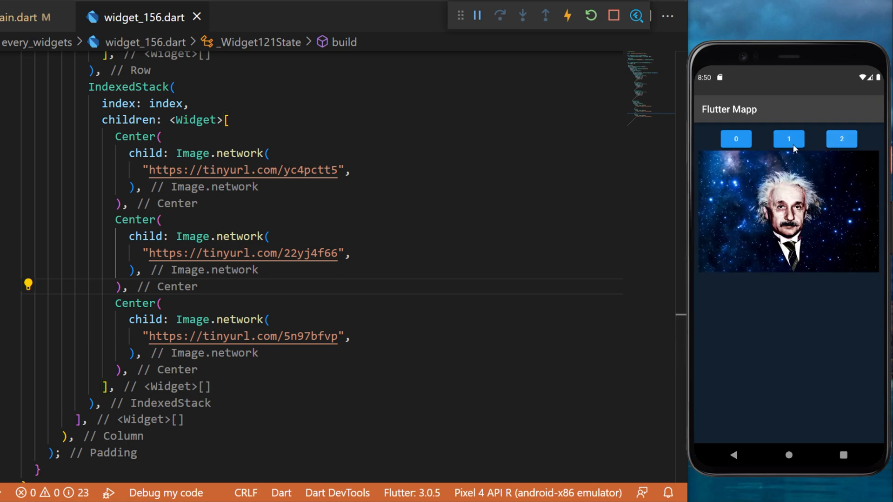
pyautogui.click(788, 138)
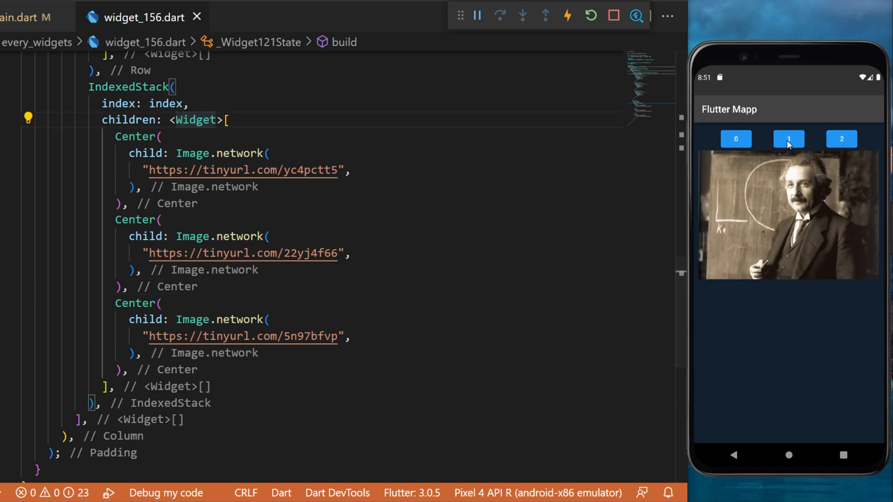